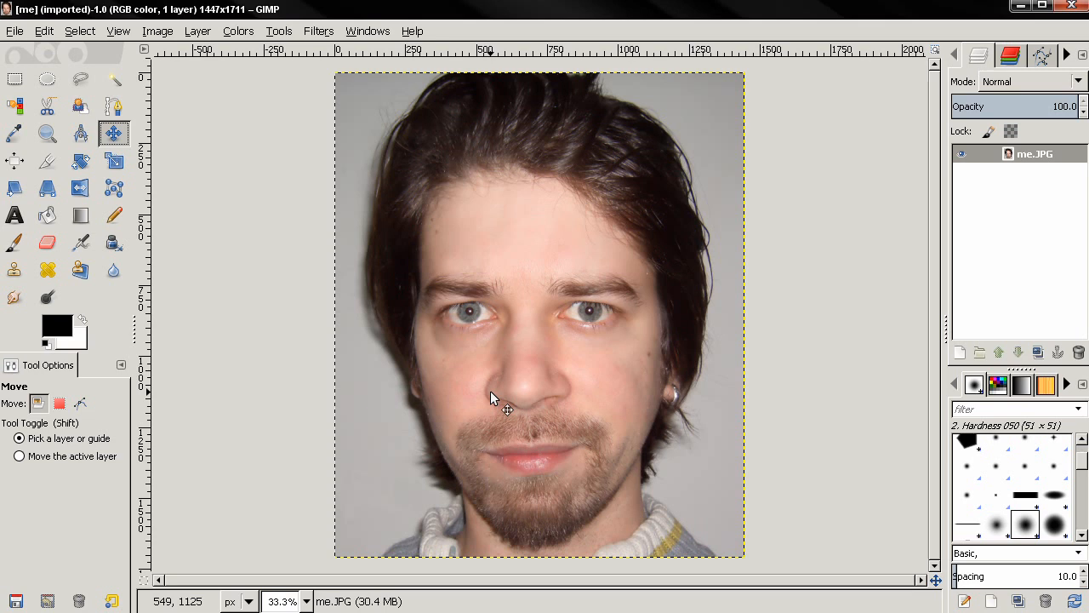
mouse_move(517, 367)
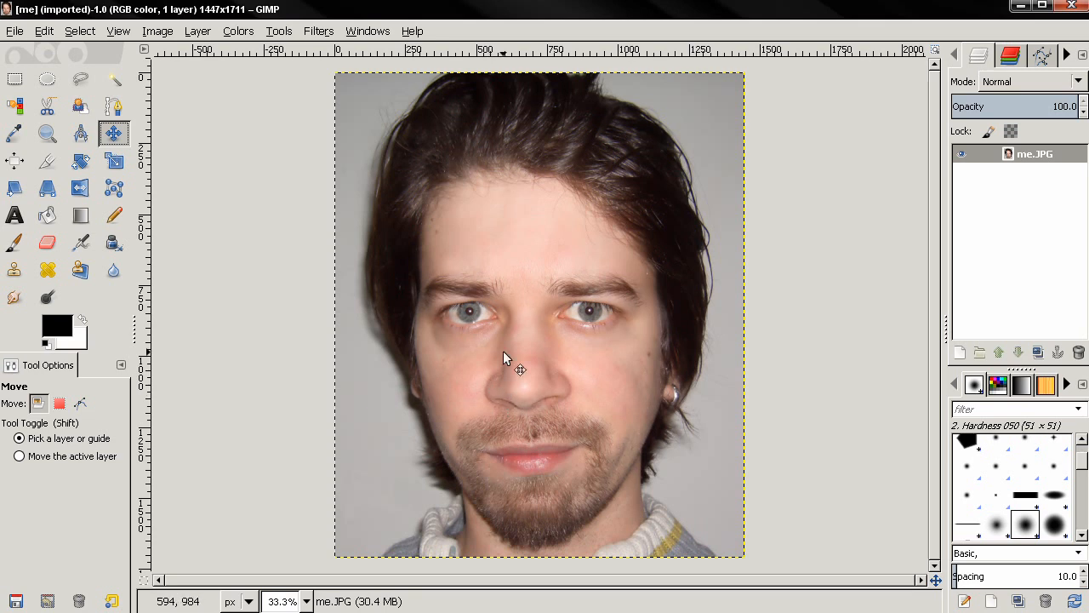
mouse_move(524, 239)
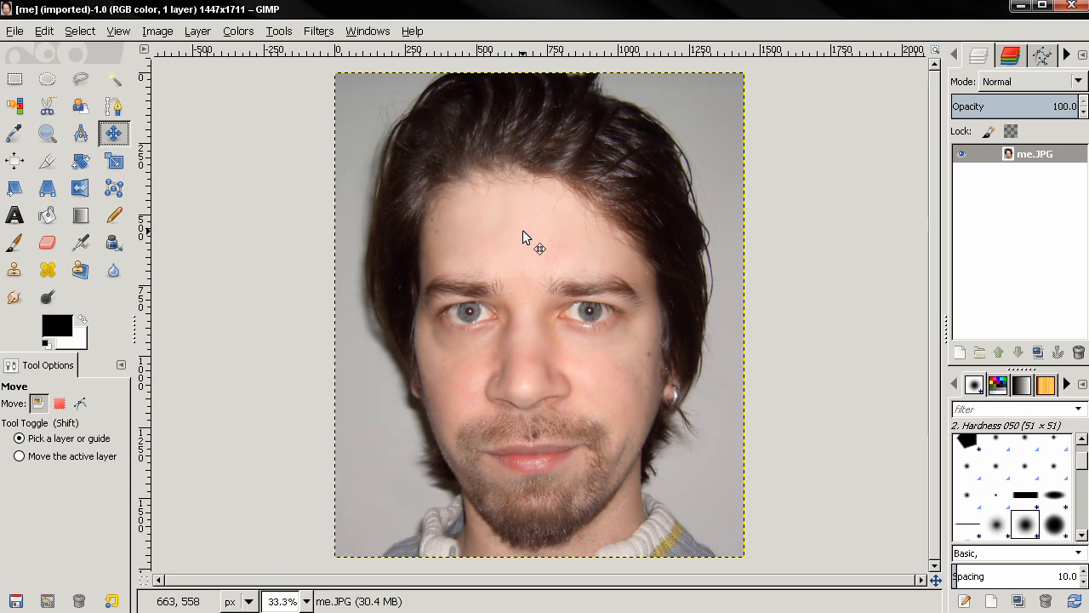
mouse_move(532, 235)
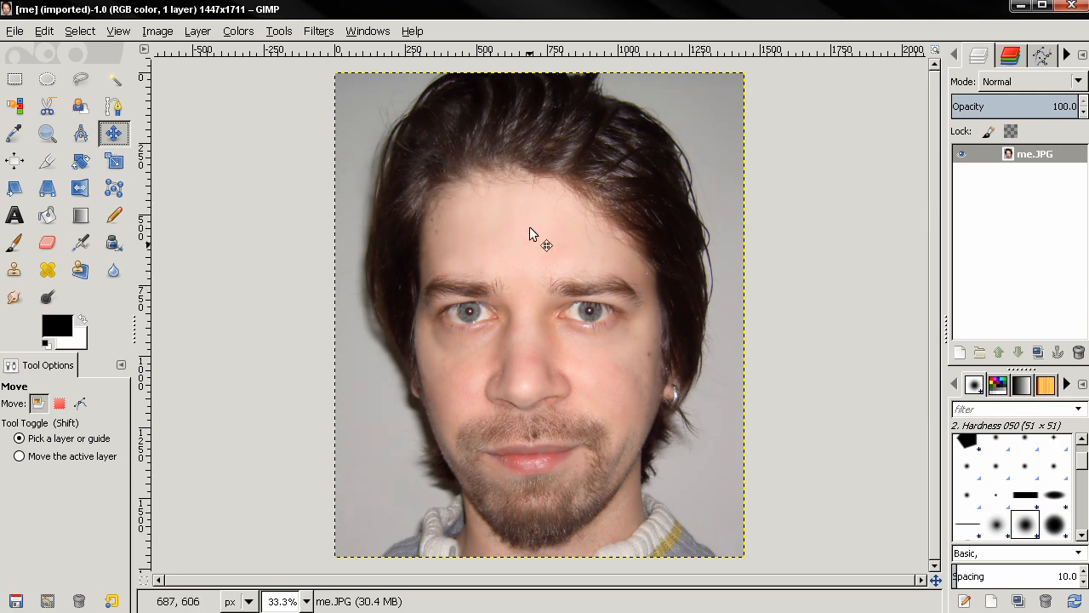
mouse_move(507, 231)
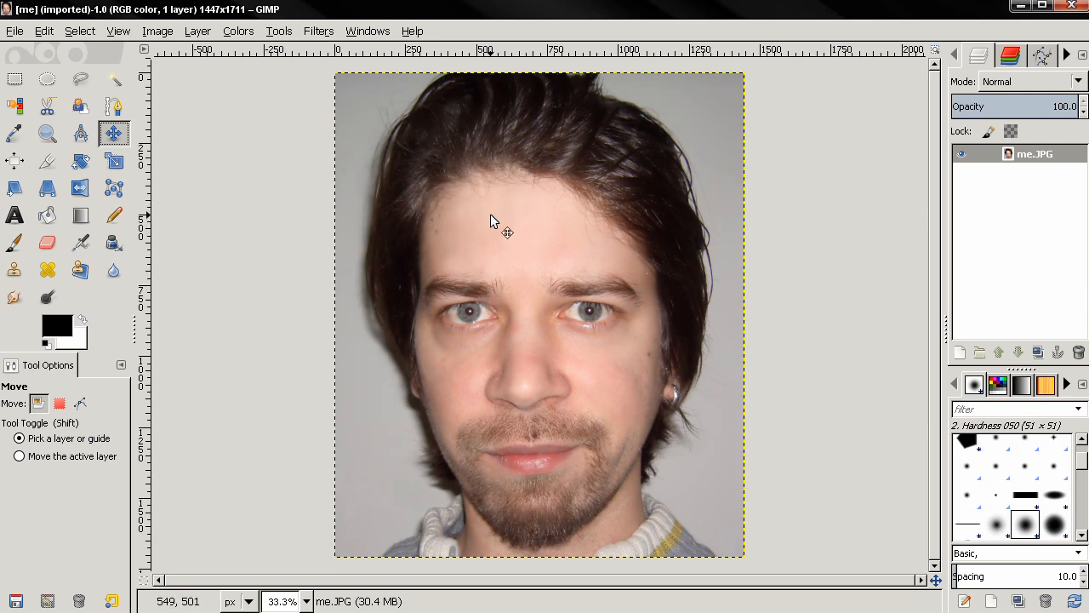
mouse_move(524, 215)
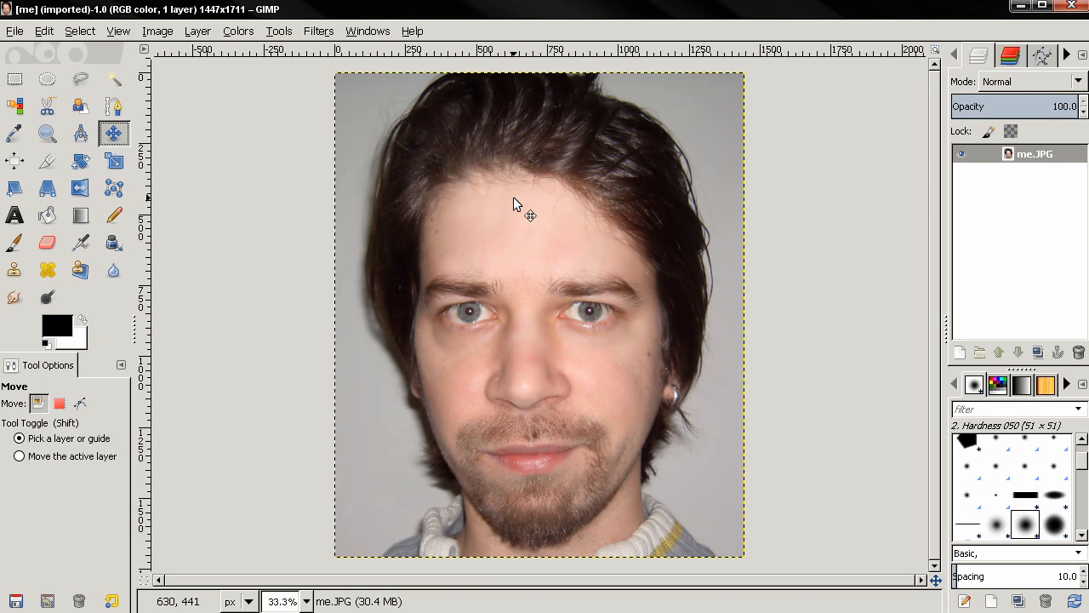
mouse_move(511, 238)
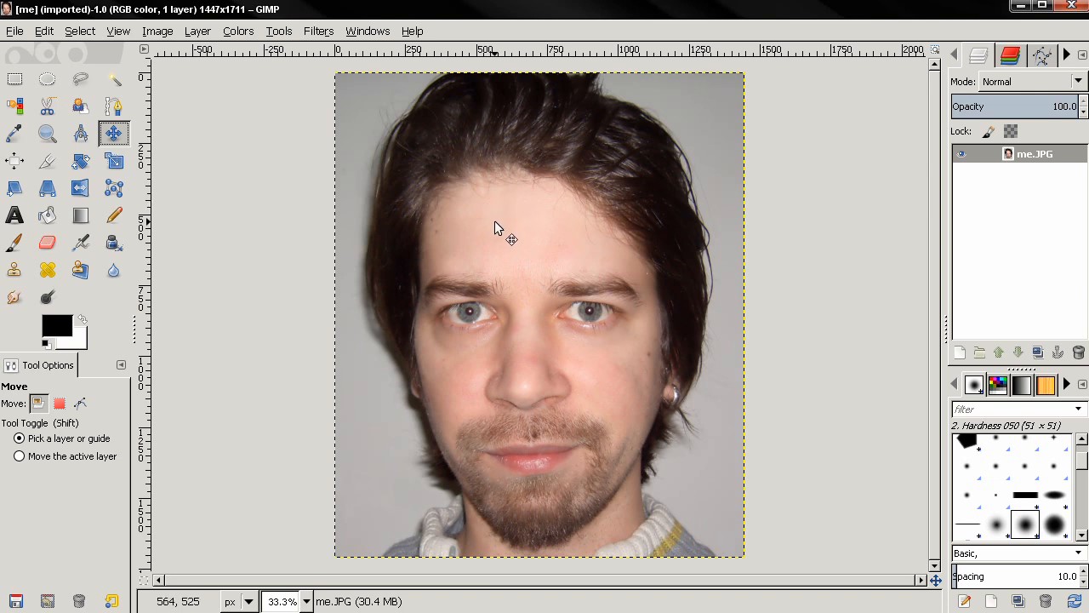
mouse_move(577, 359)
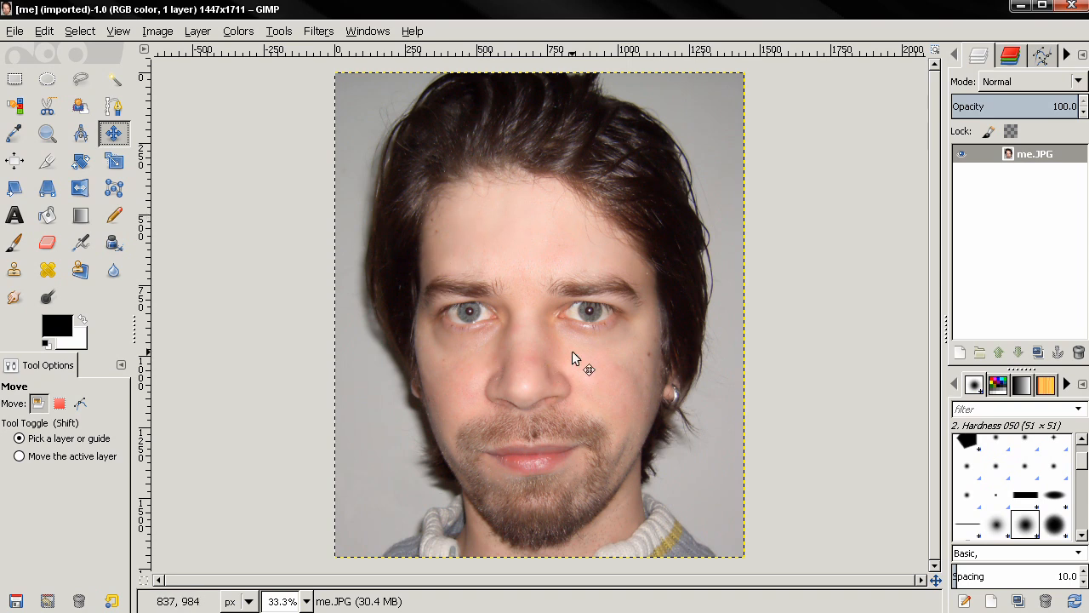
mouse_move(1029, 270)
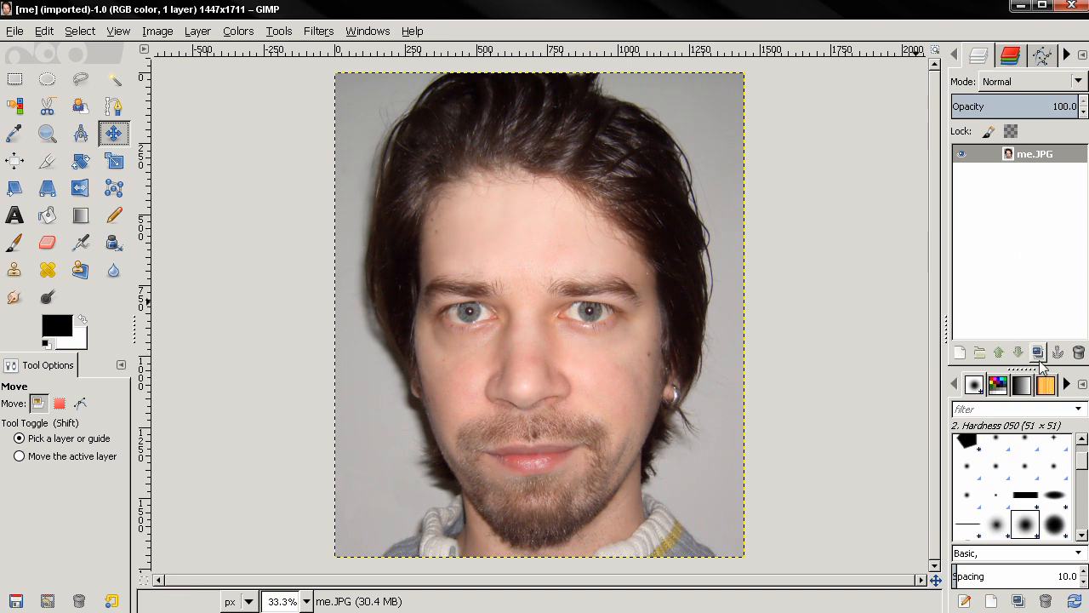
Duplicate the portrait layer twice and head to the Filters menu for a distortion
left_click(1038, 352)
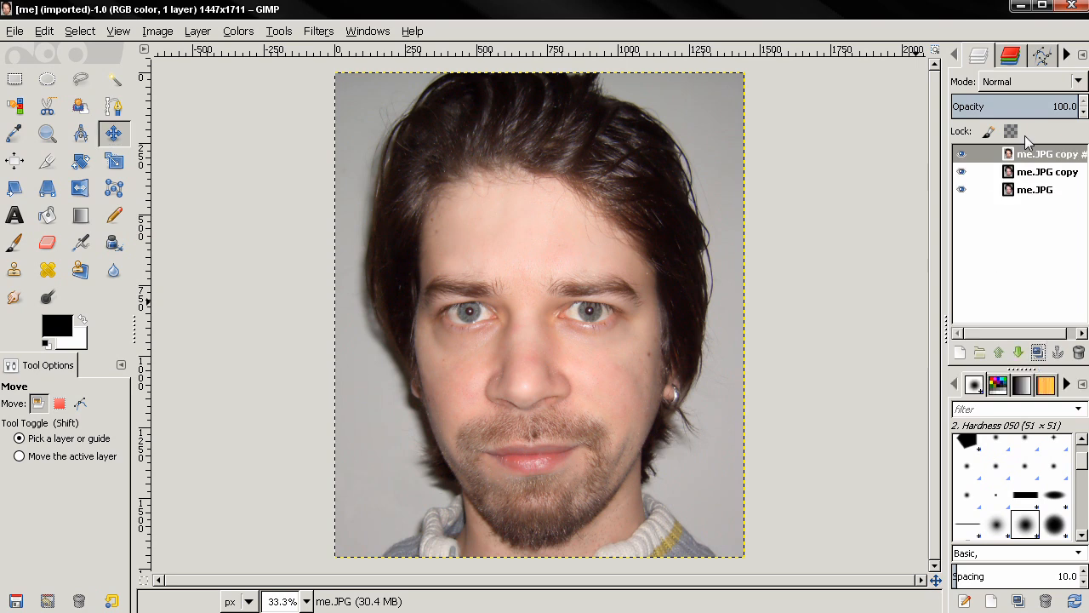
left_click(963, 154)
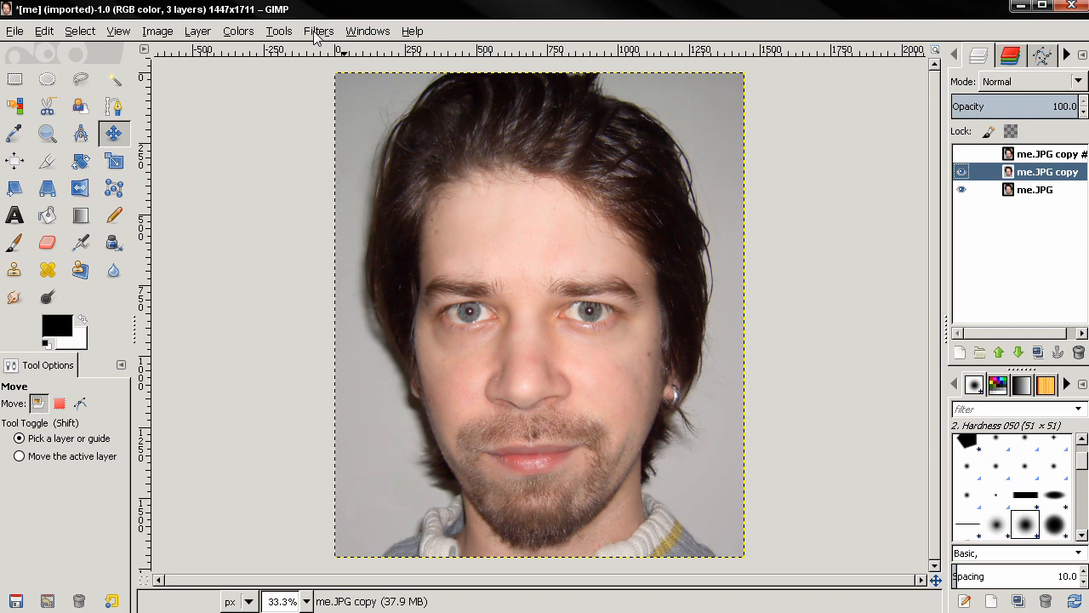
left_click(318, 30)
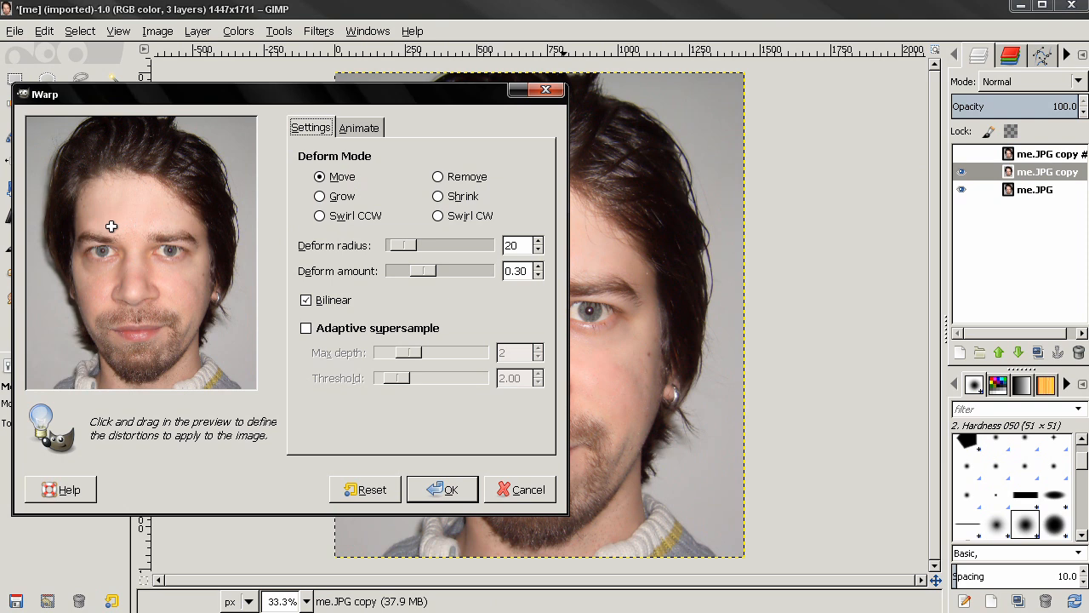
mouse_move(96, 228)
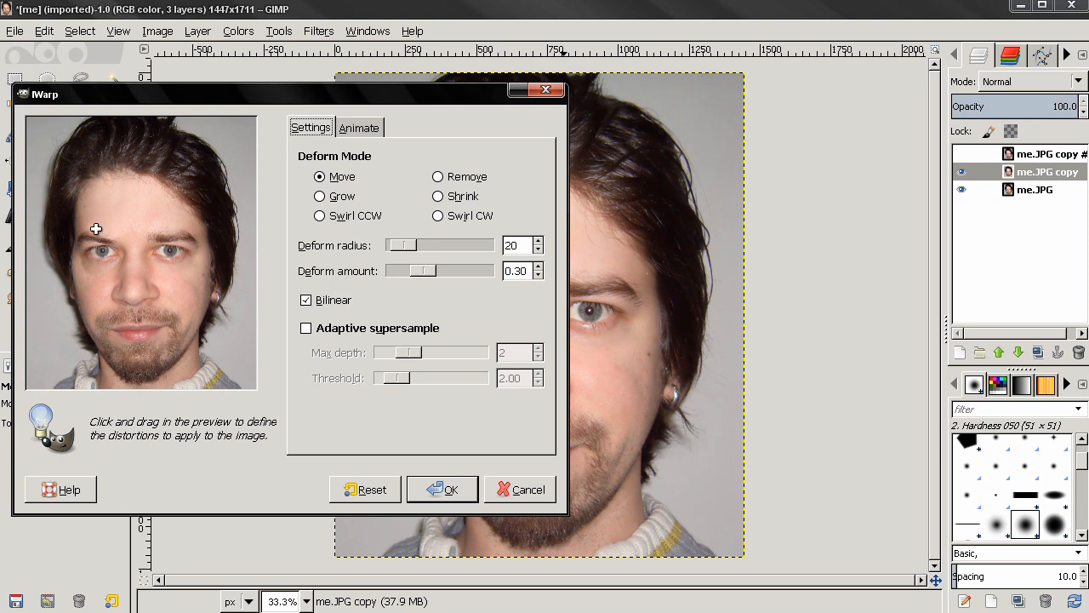
mouse_move(109, 223)
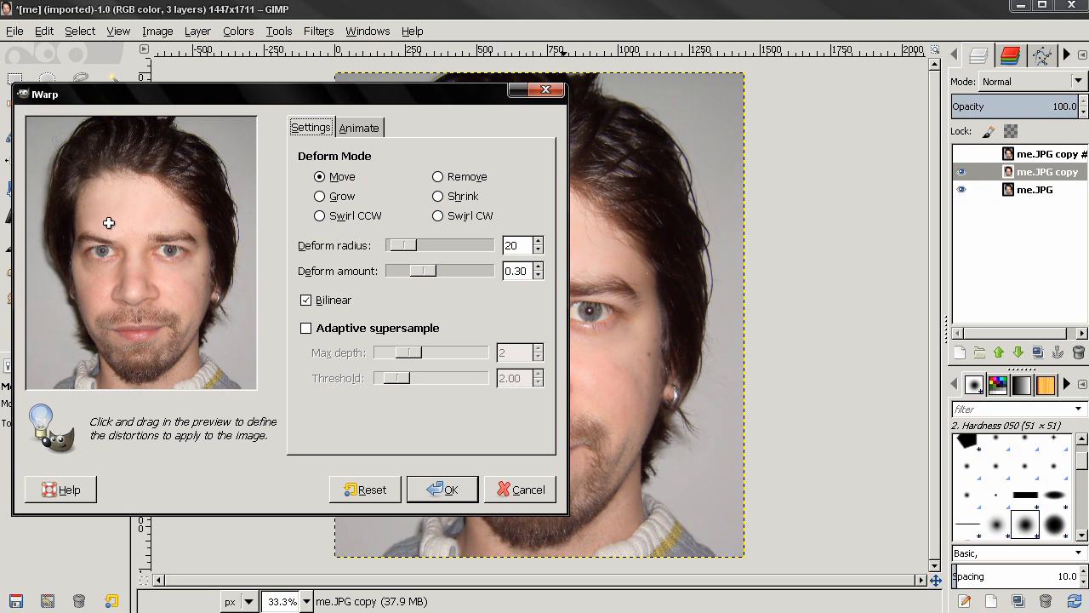
mouse_move(157, 224)
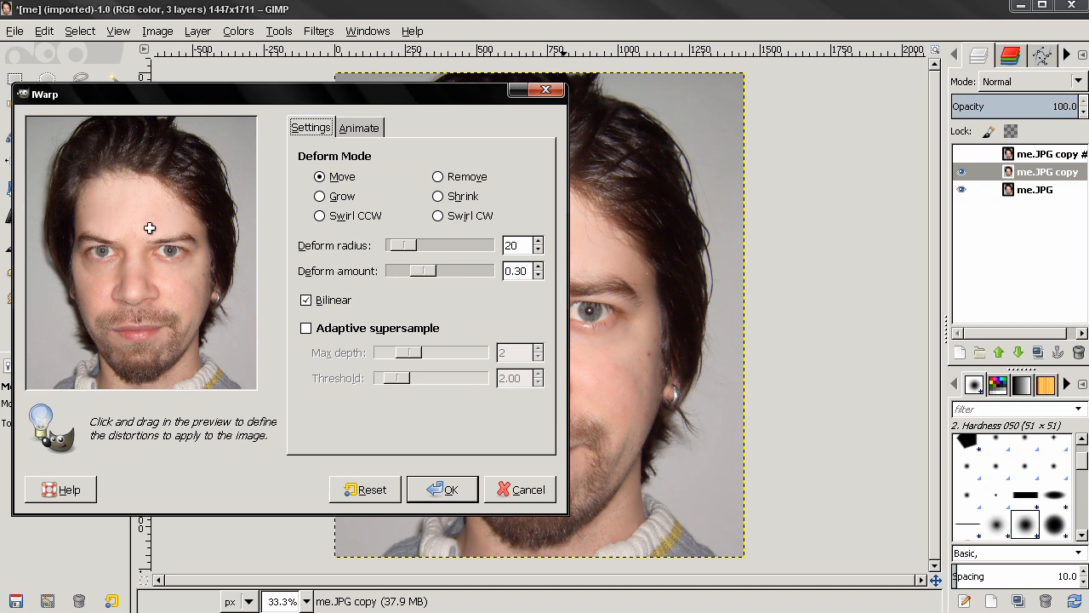
mouse_move(109, 229)
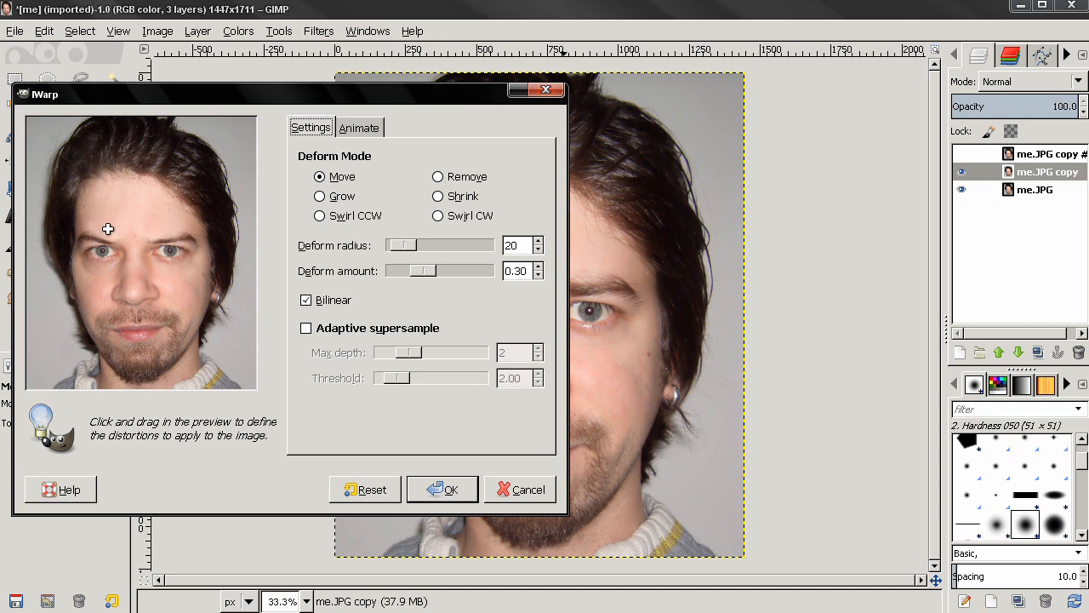
mouse_move(155, 230)
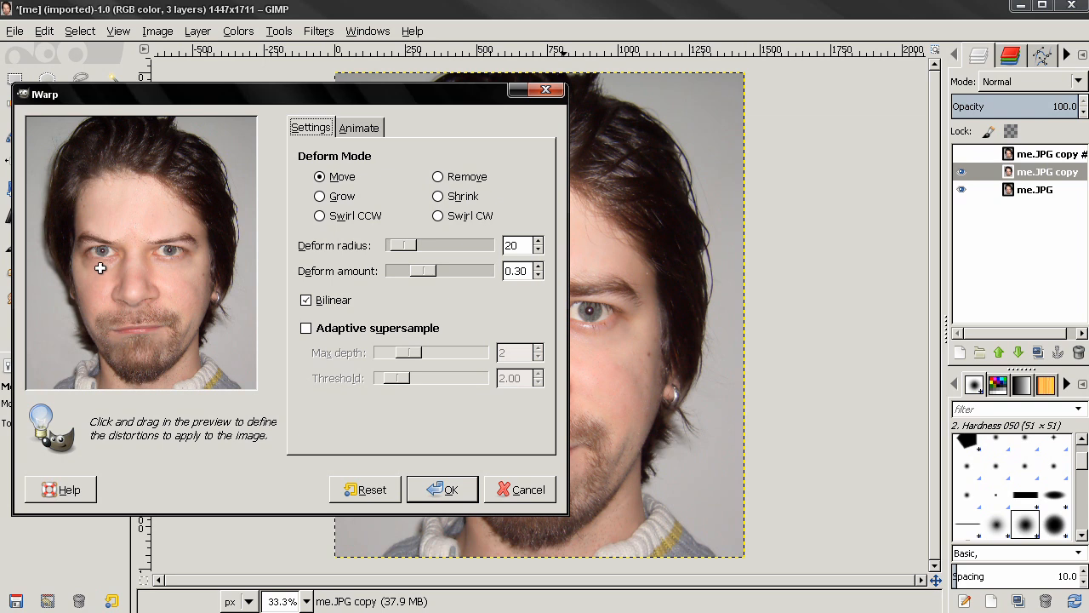
mouse_move(173, 269)
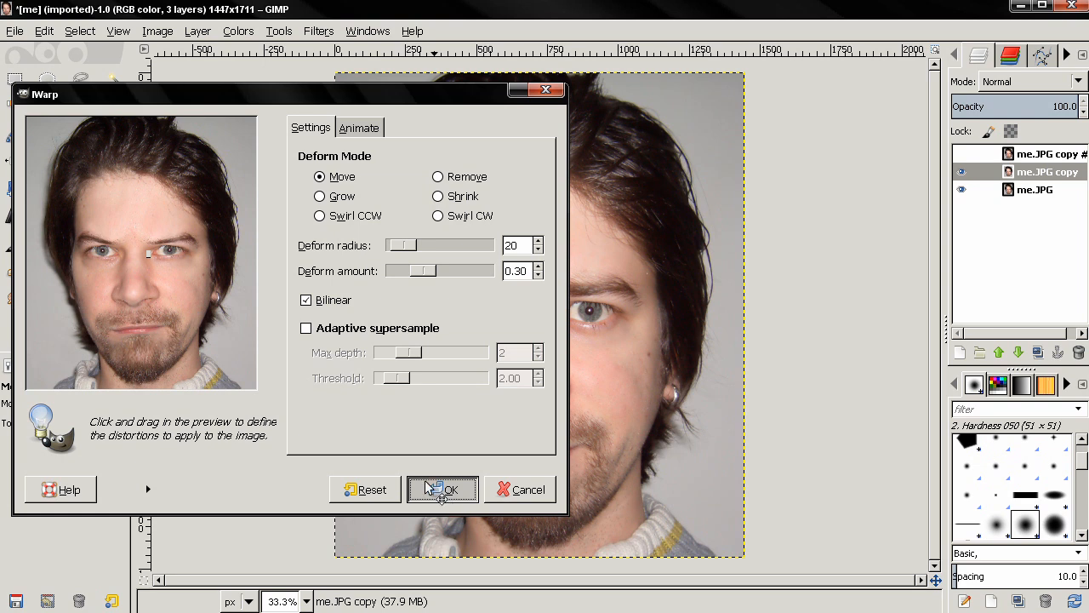
Apply the IWarp Move distortion that furrows the eyebrows on the middle copy
left_click(443, 489)
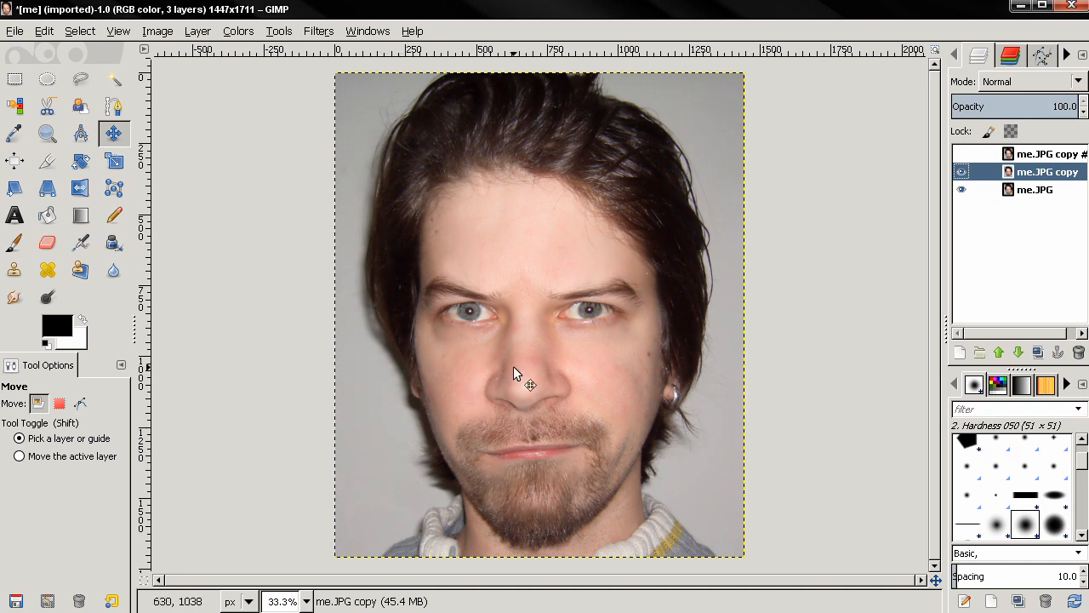
mouse_move(629, 400)
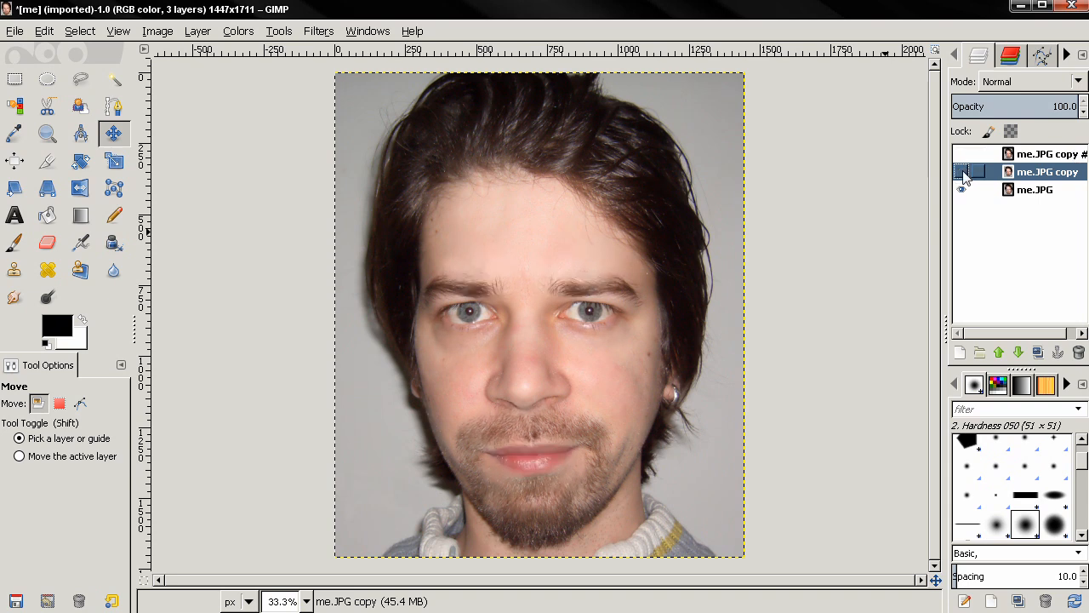
Compare layer visibilities, then leave the unedited top copy visible over the angry layer
left_click(963, 171)
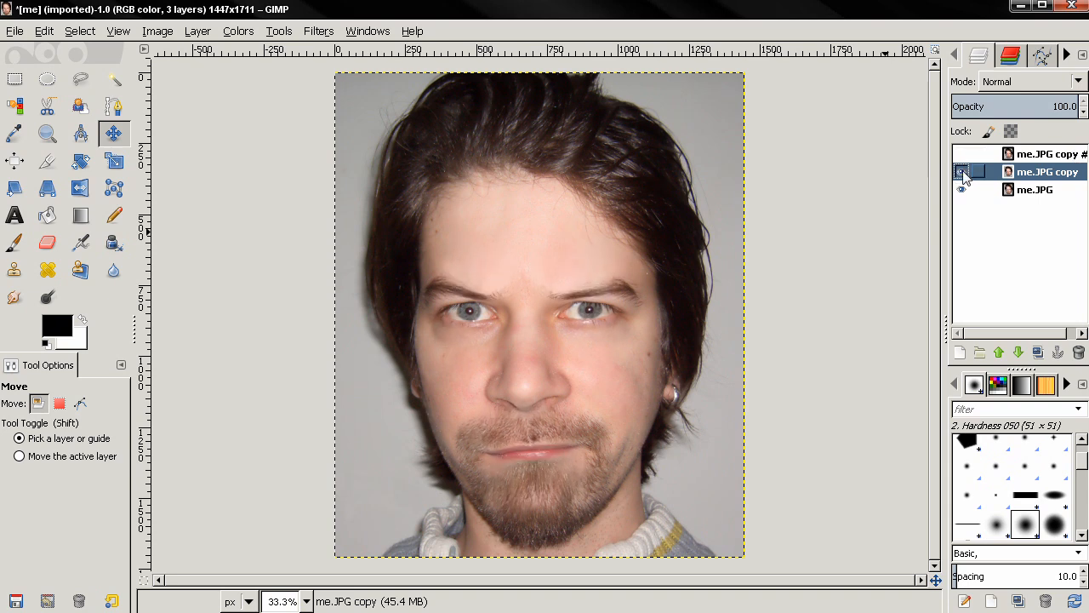
left_click(964, 154)
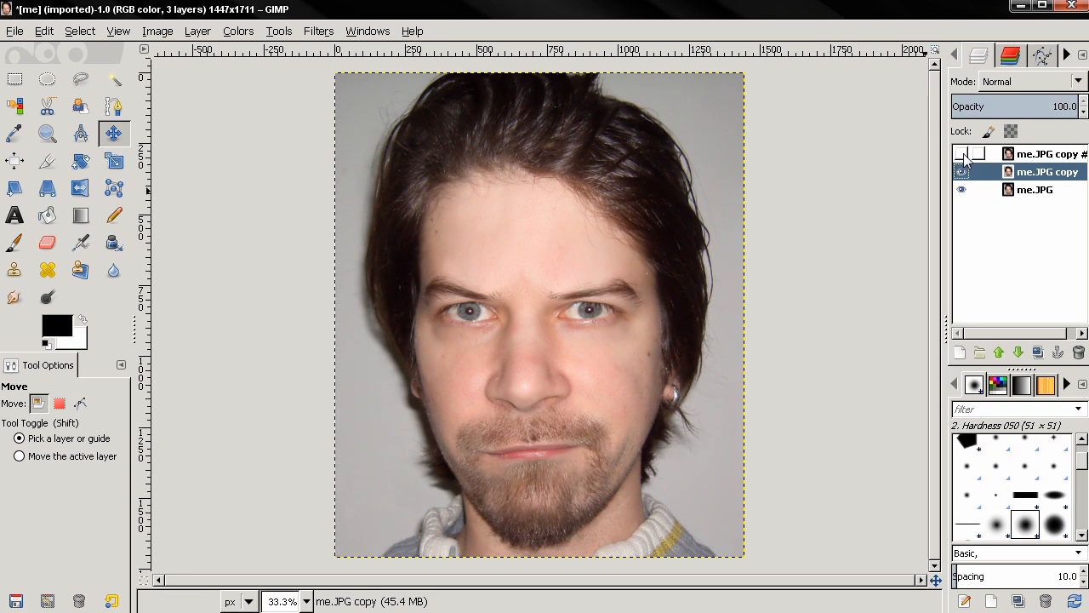
left_click(962, 153)
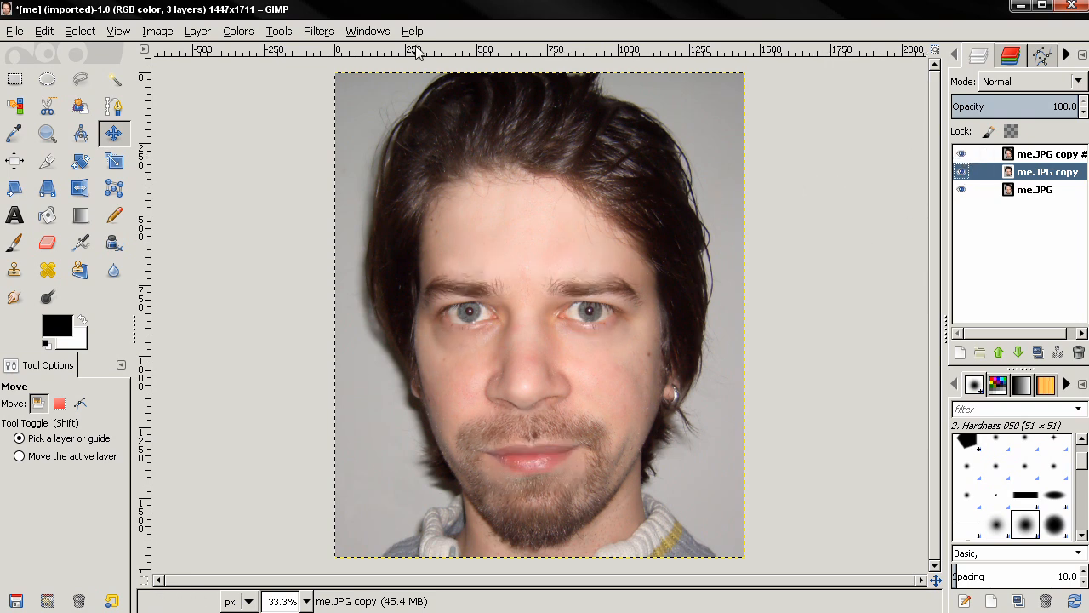
left_click(318, 31)
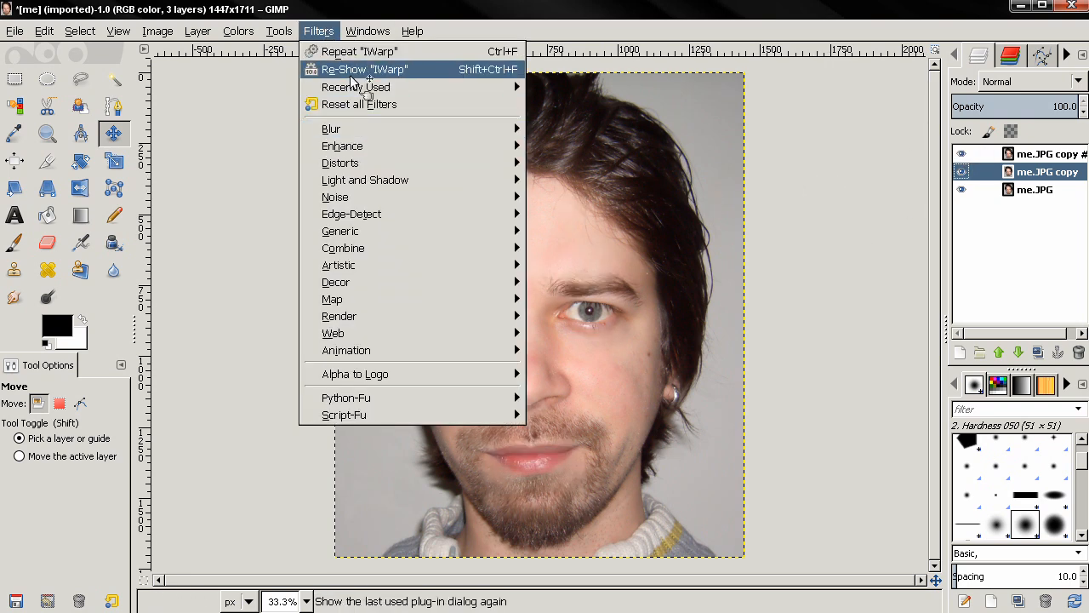
Re-show IWarp set to Grow mode with deform radius 46
left_click(364, 68)
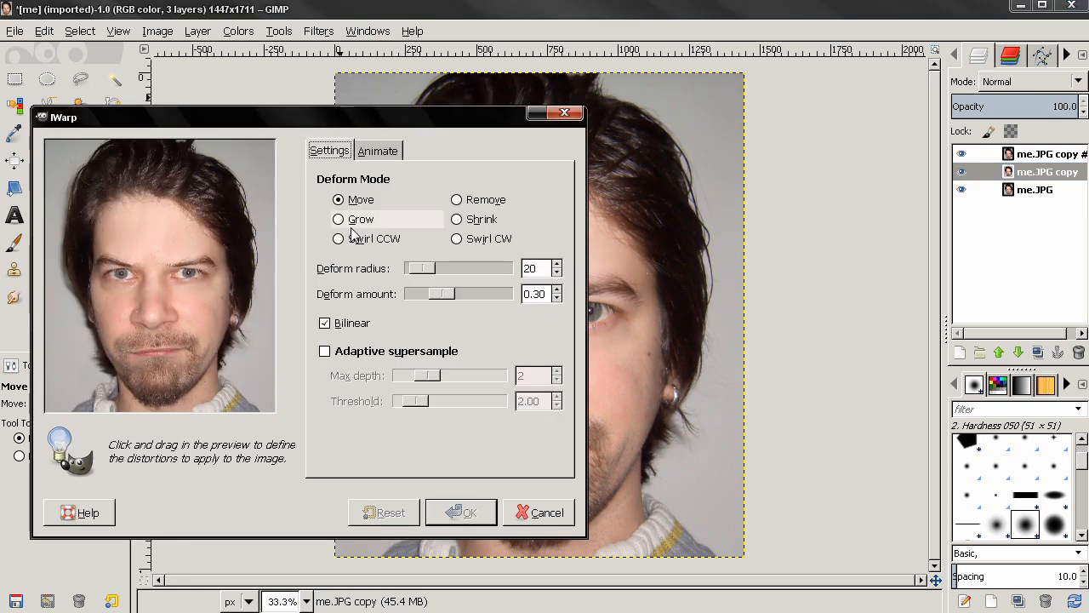
left_click(337, 218)
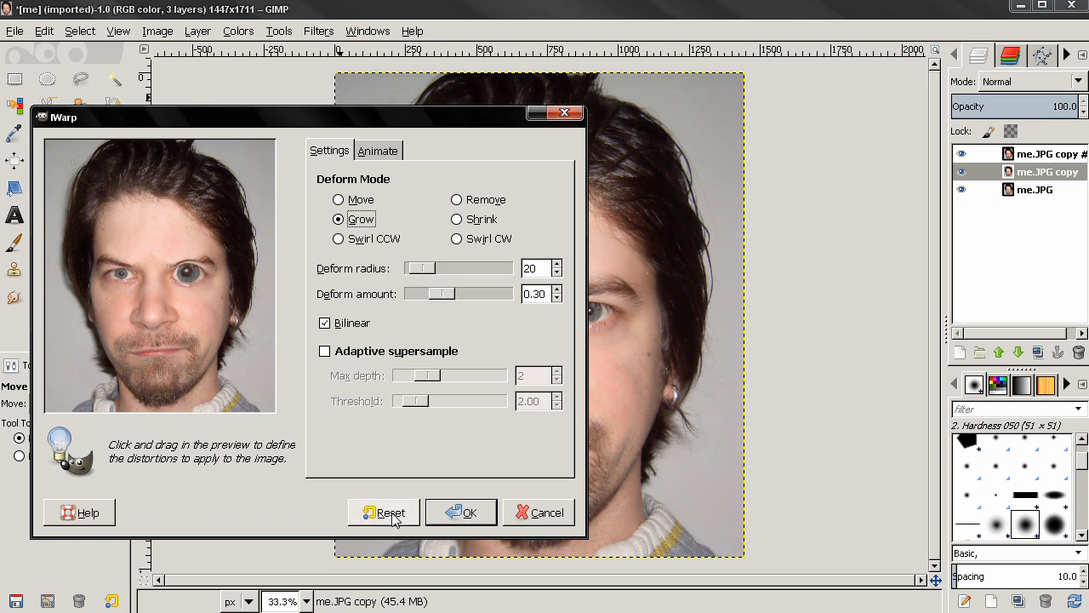
left_click_drag(419, 269, 441, 269)
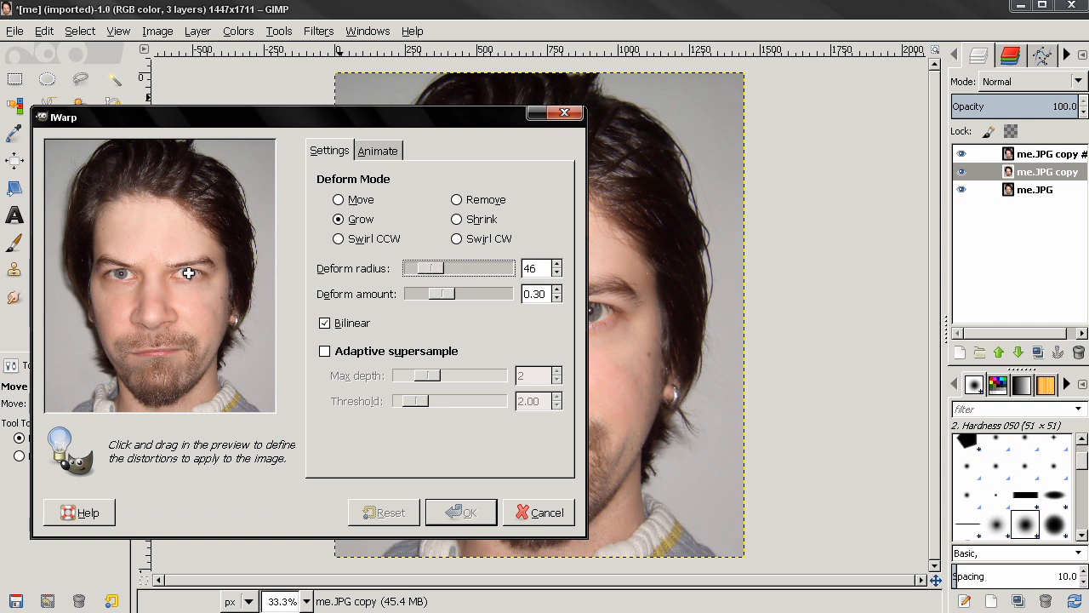
Try growing the eyes and nose in the preview before restarting on the top copy
left_click(187, 272)
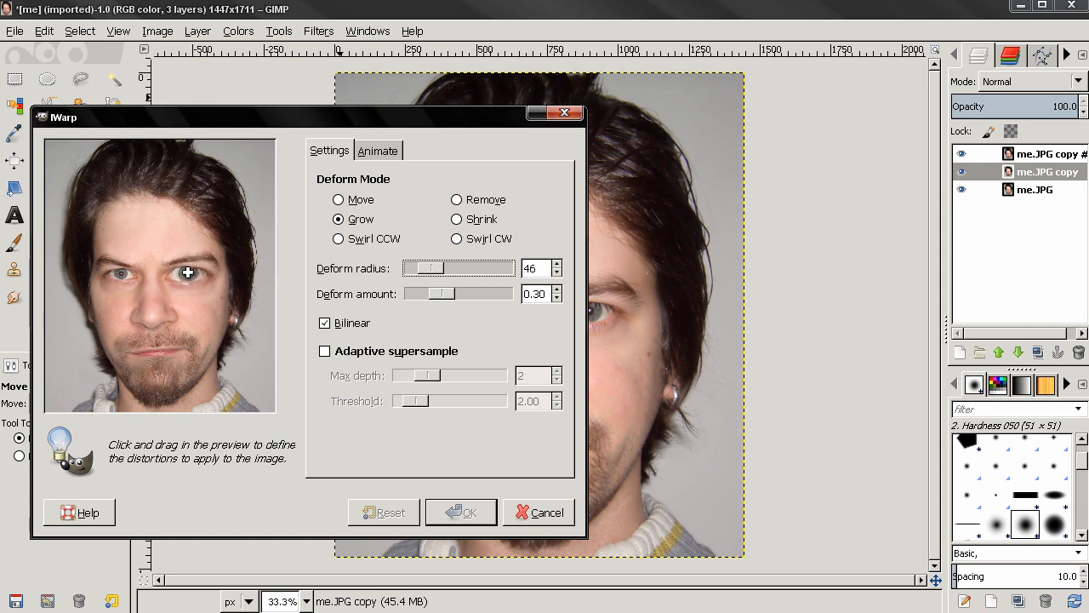
left_click_drag(187, 272, 123, 274)
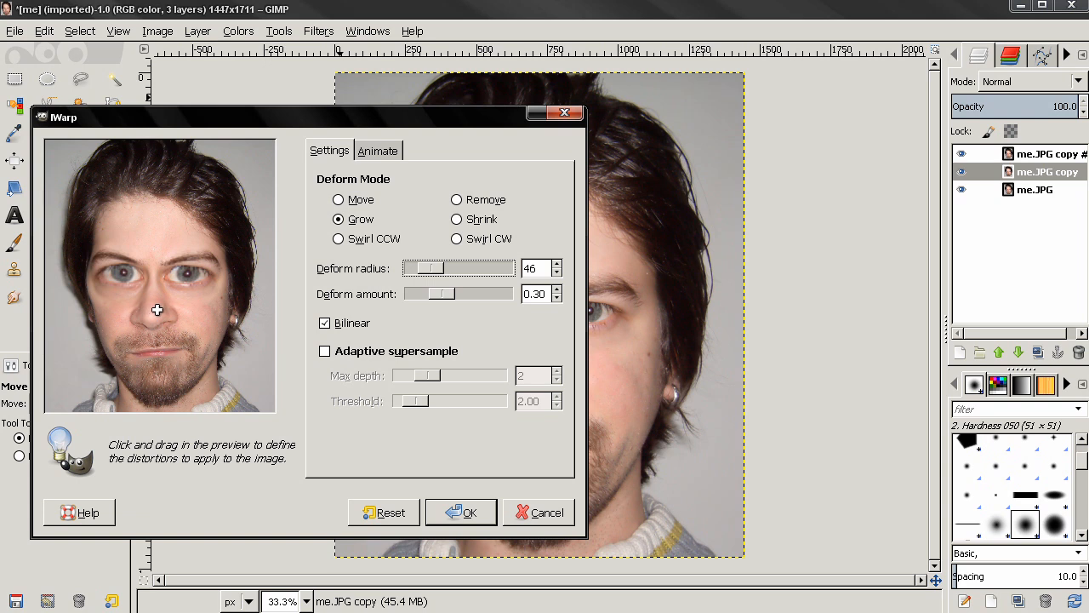
left_click_drag(156, 310, 160, 357)
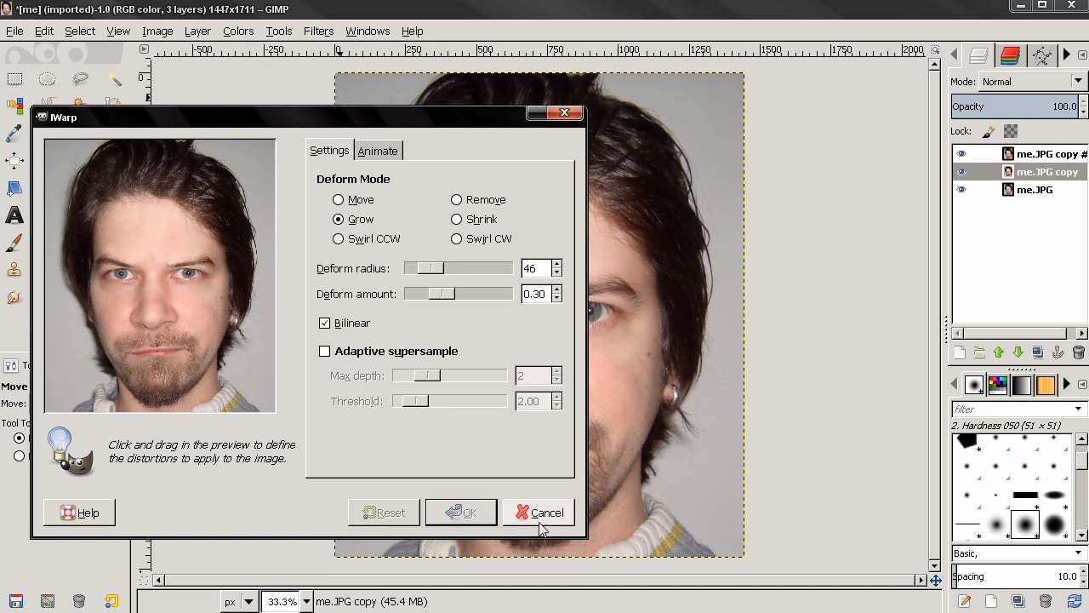
mouse_move(536, 521)
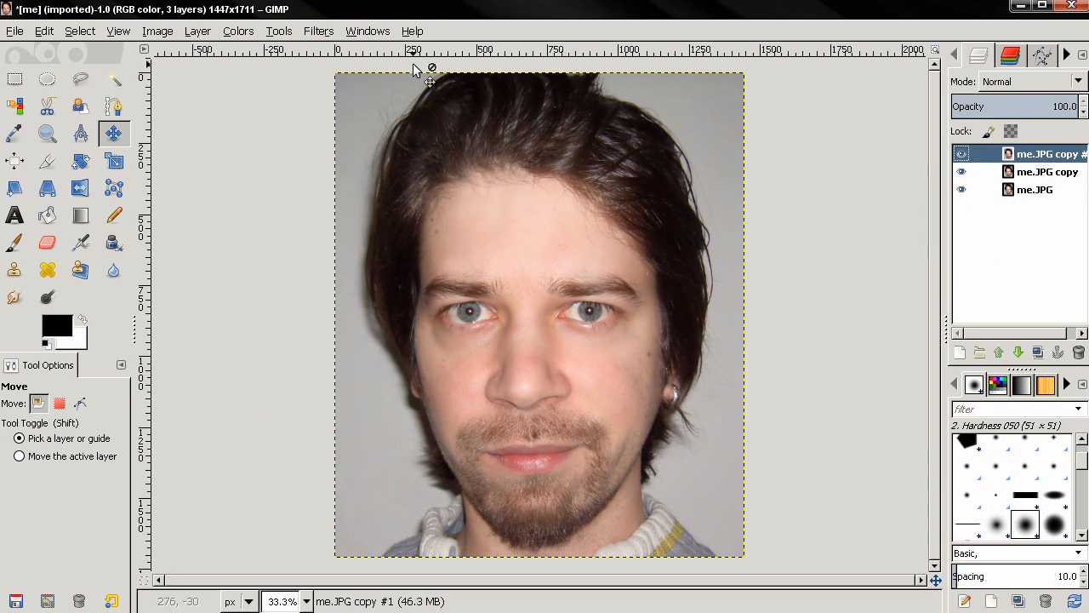
mouse_move(273, 179)
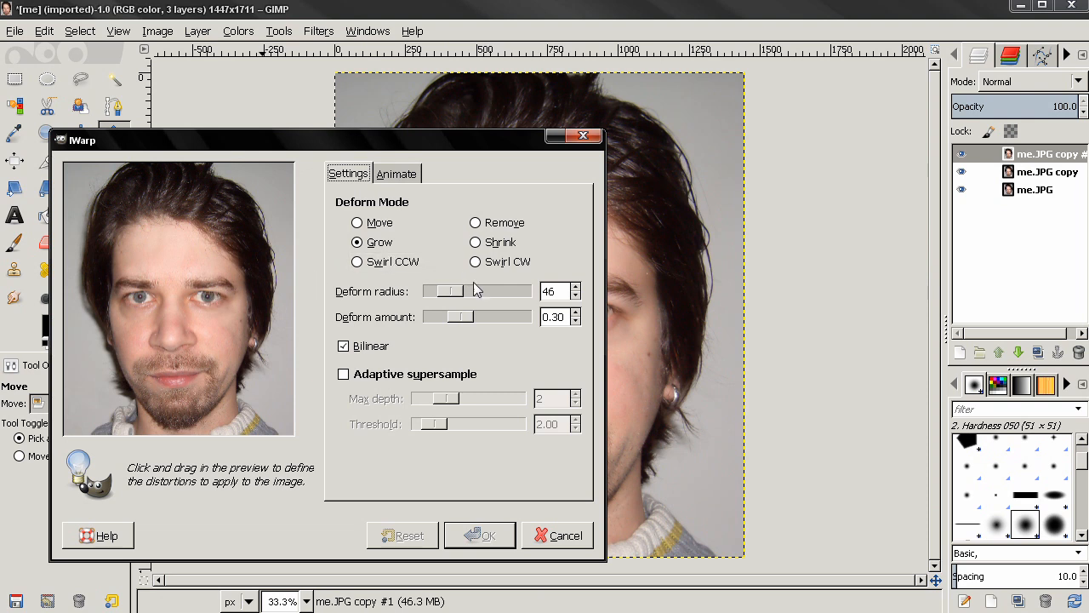
Grow both eyes huge in the IWarp preview
left_click(211, 296)
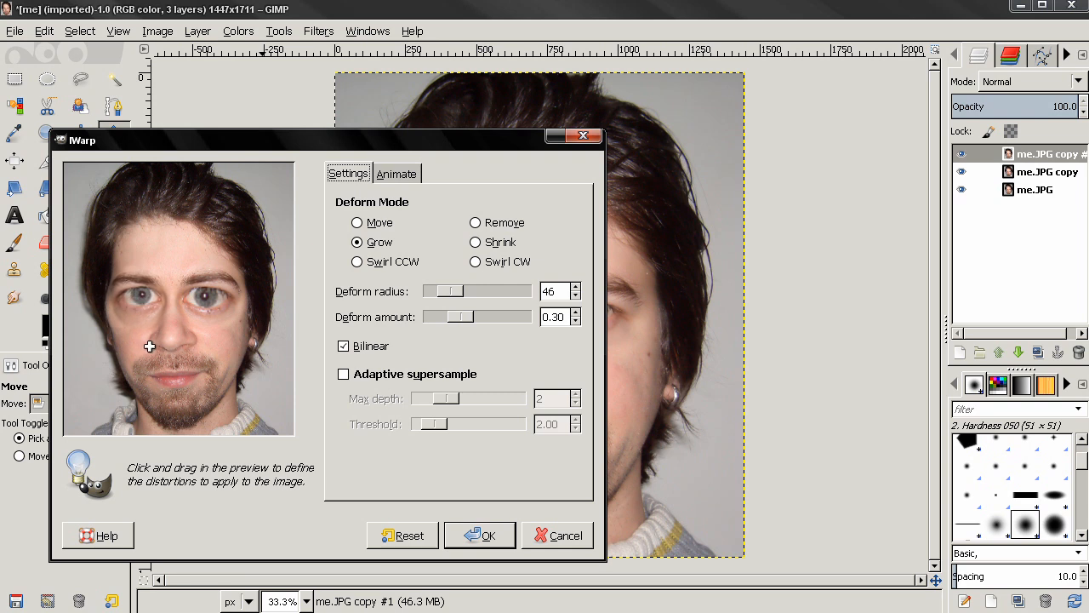
left_click_drag(149, 347, 207, 296)
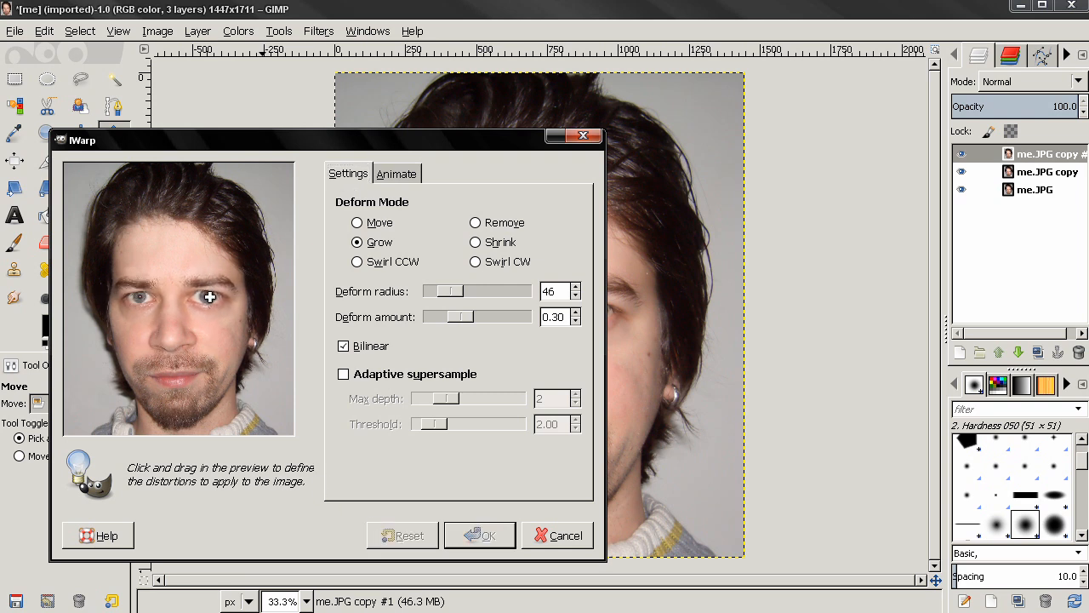
left_click_drag(210, 296, 139, 299)
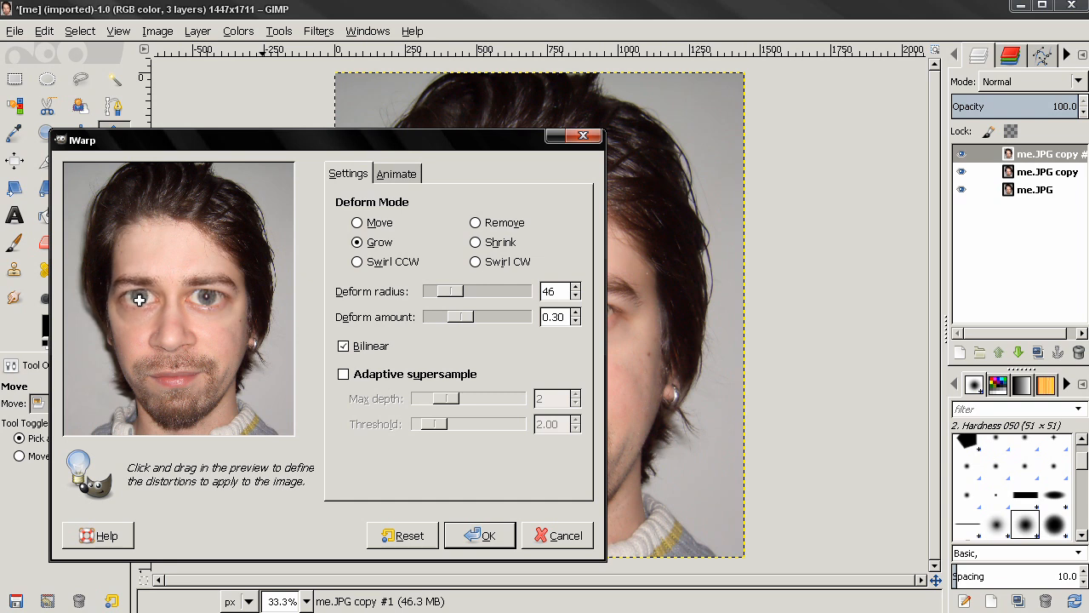
left_click_drag(140, 300, 211, 301)
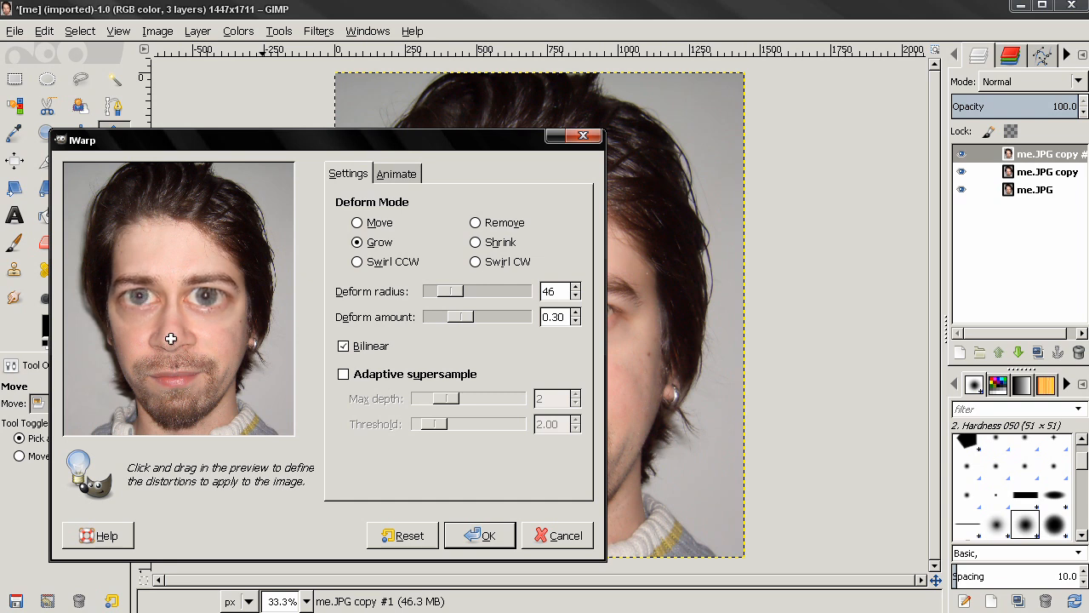
Swell the nose and lips, then apply the Grow warp to the top layer
left_click_drag(171, 339, 177, 388)
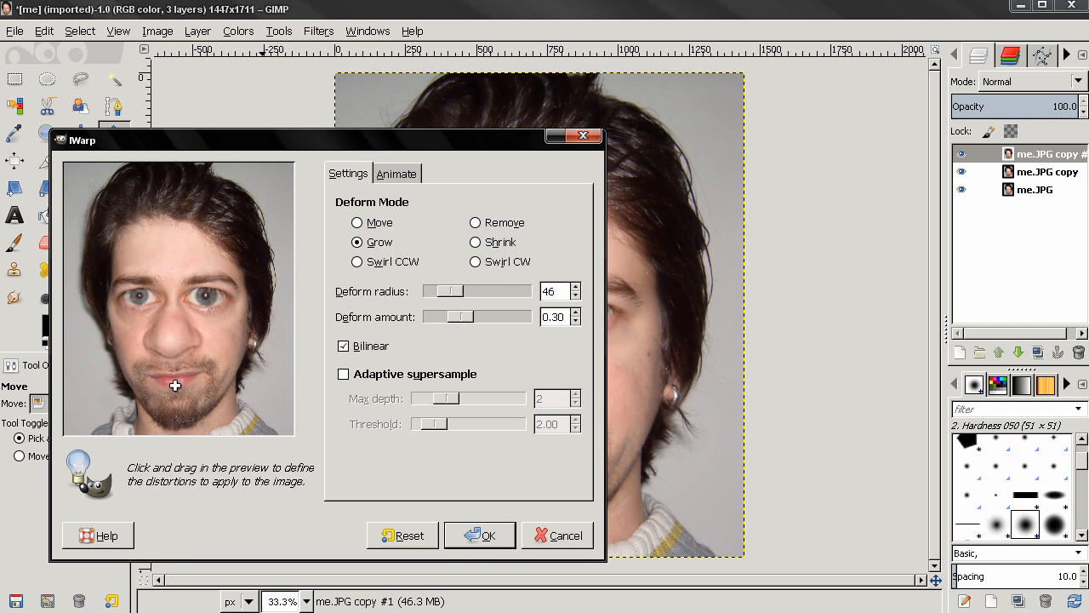
left_click_drag(174, 385, 167, 384)
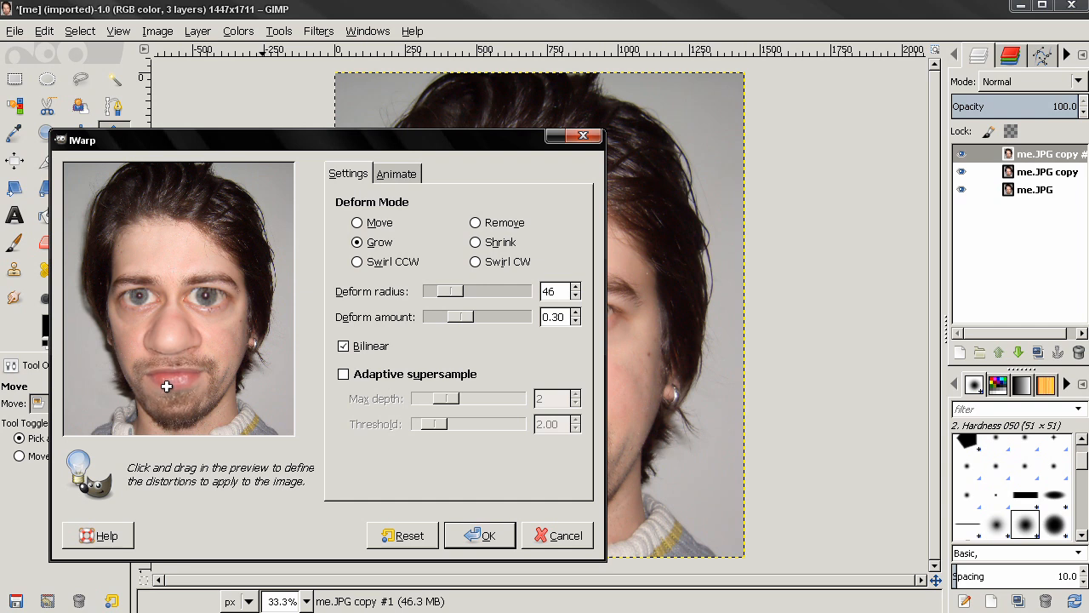
left_click_drag(167, 387, 160, 381)
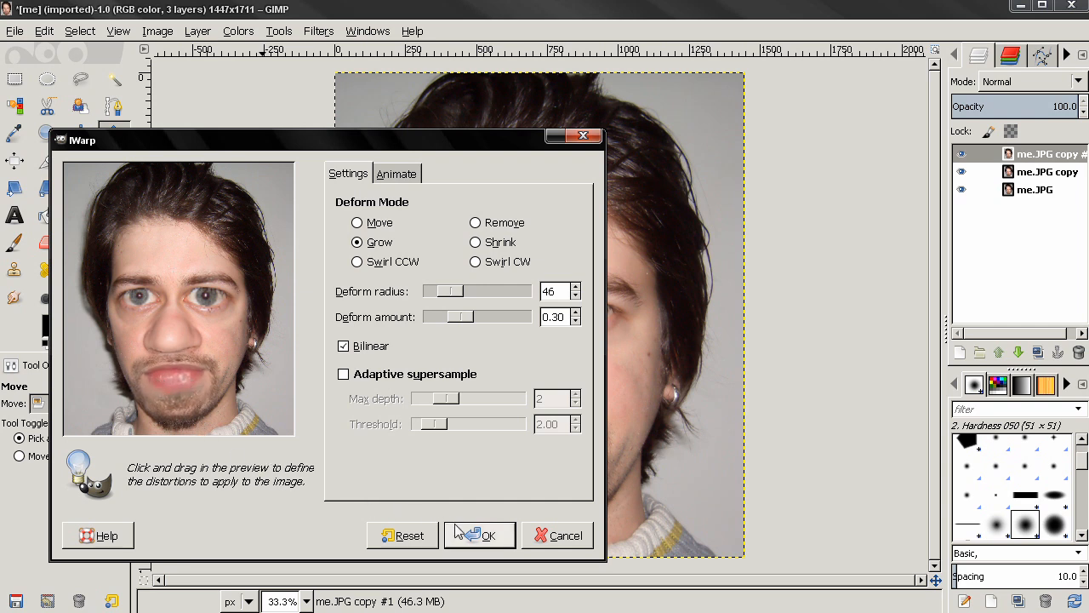
left_click(480, 534)
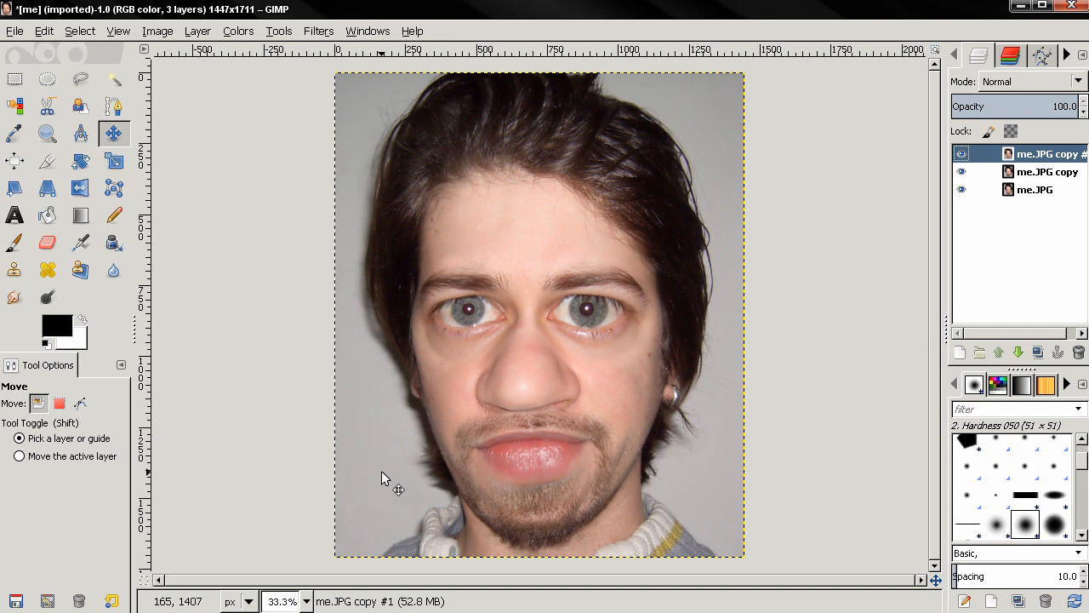
mouse_move(381, 477)
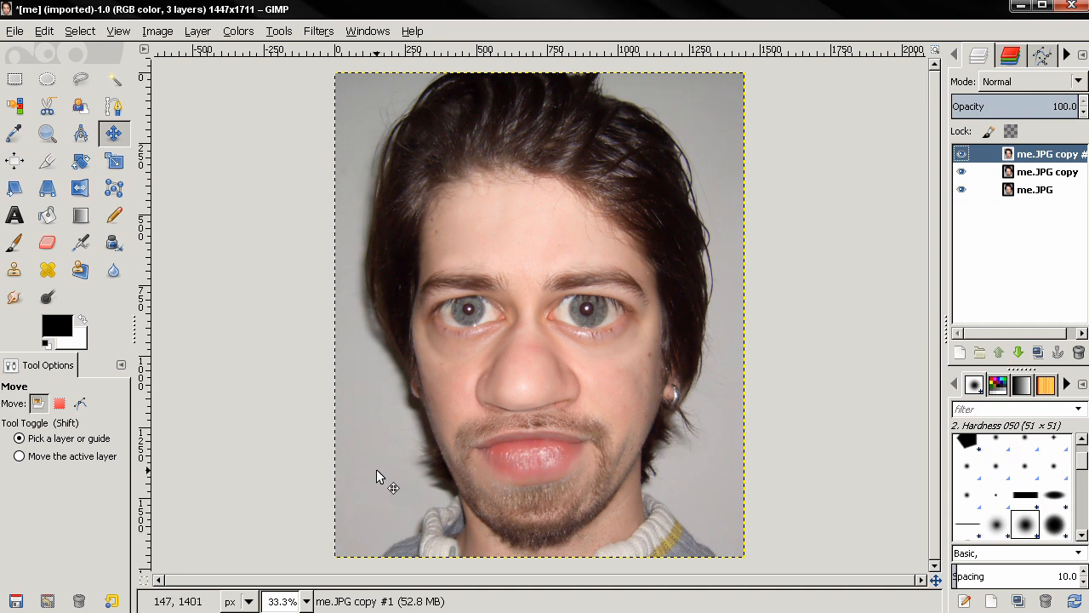
mouse_move(536, 400)
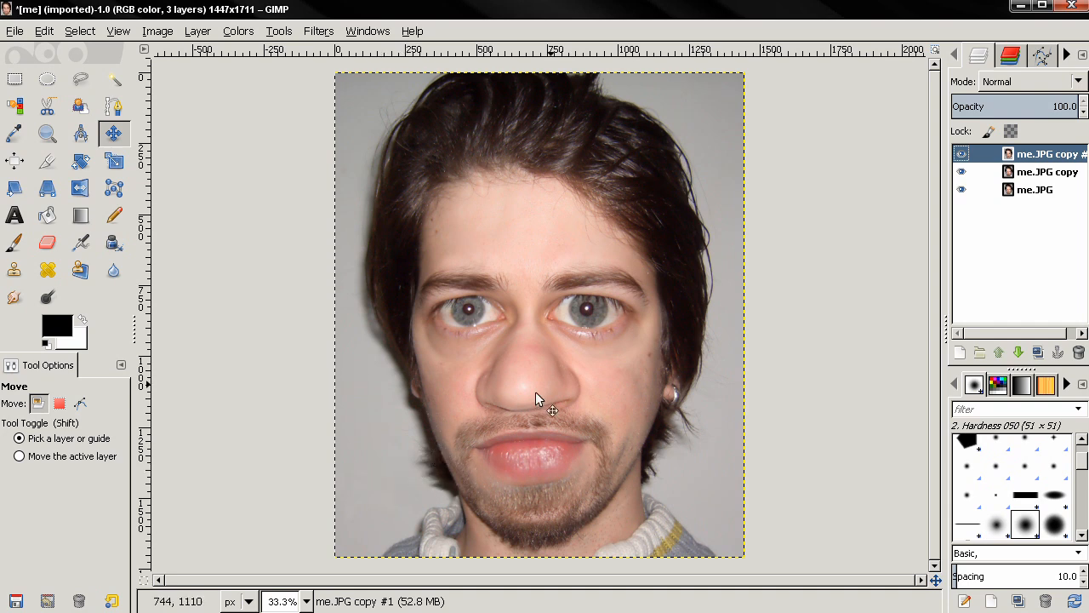
mouse_move(599, 399)
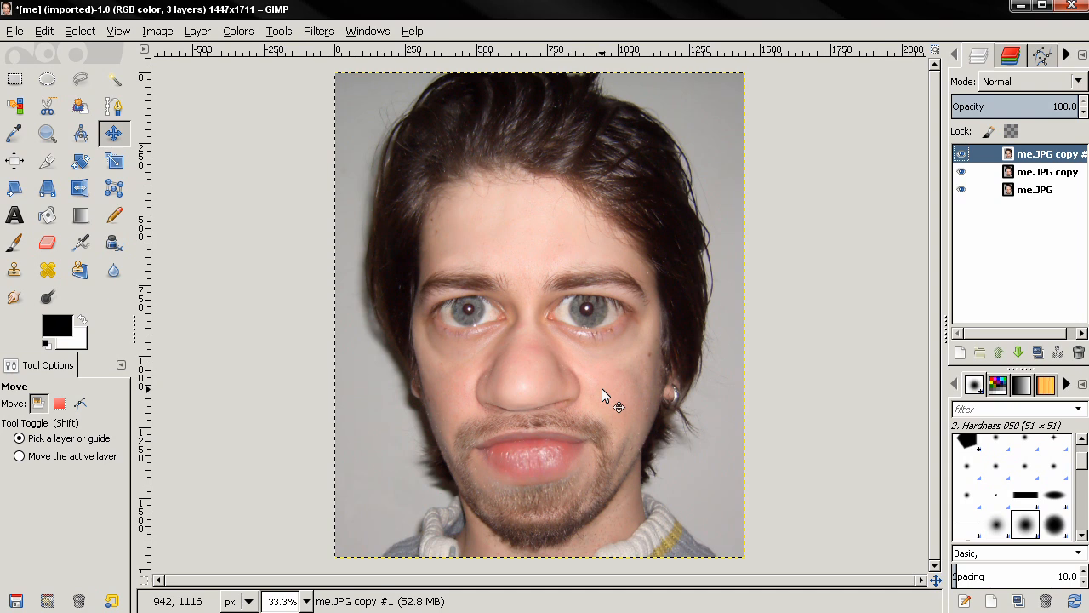
mouse_move(715, 323)
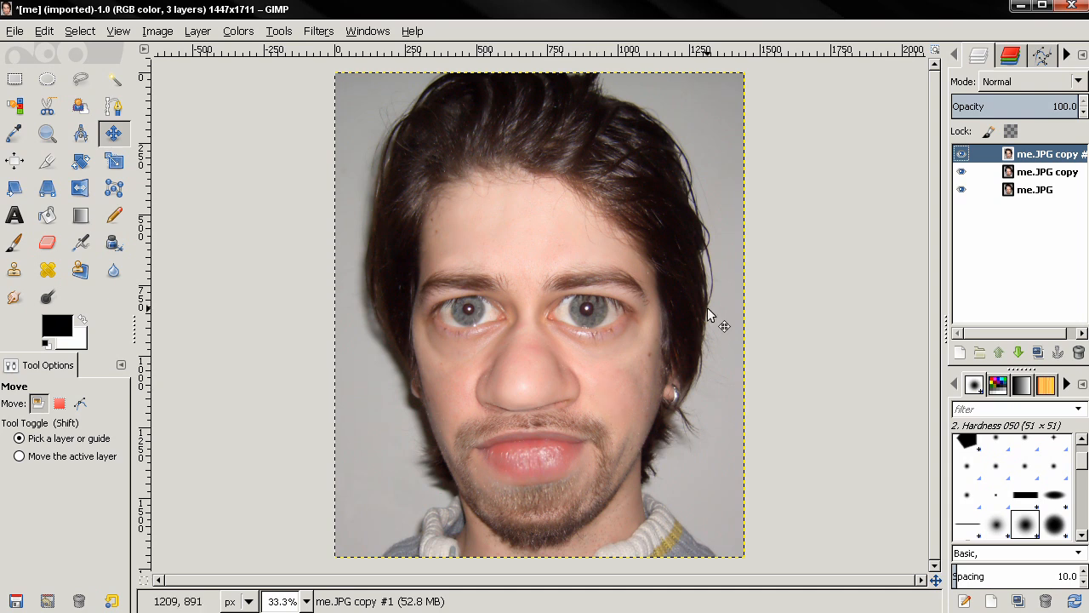
left_click(964, 153)
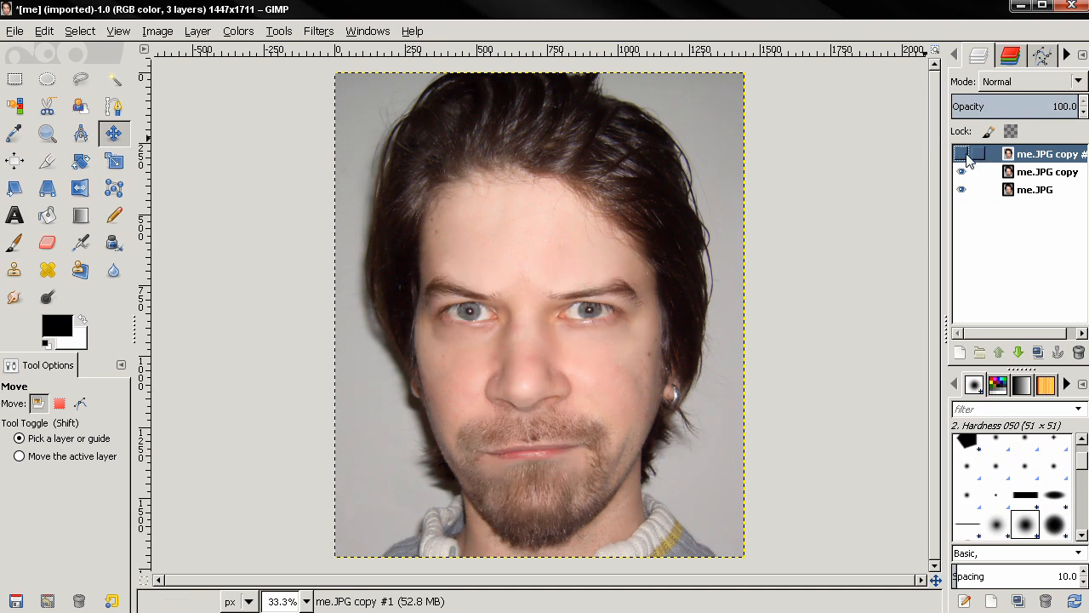
left_click(964, 153)
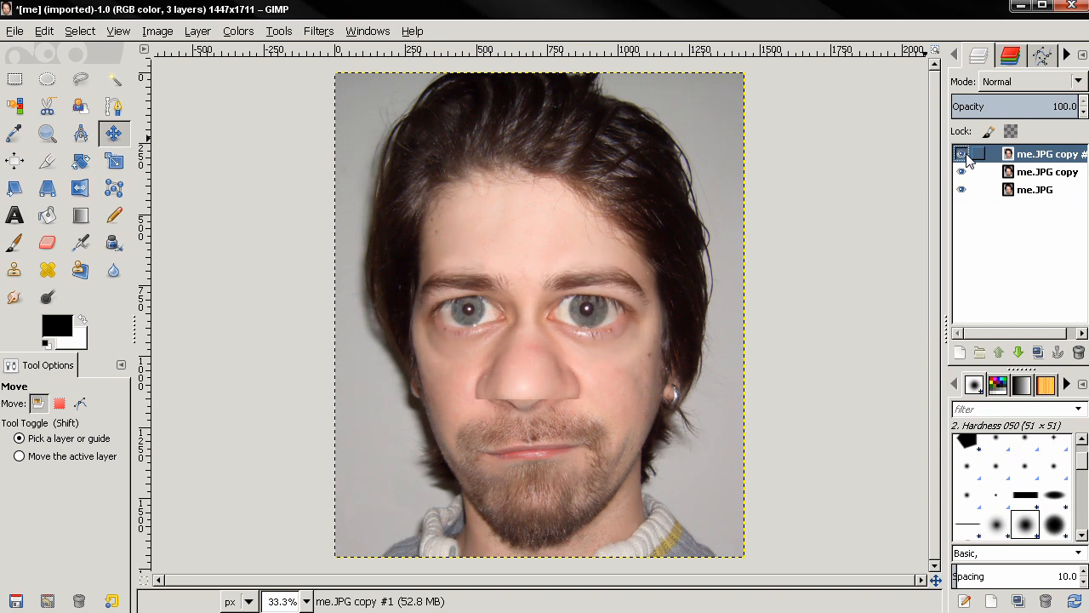